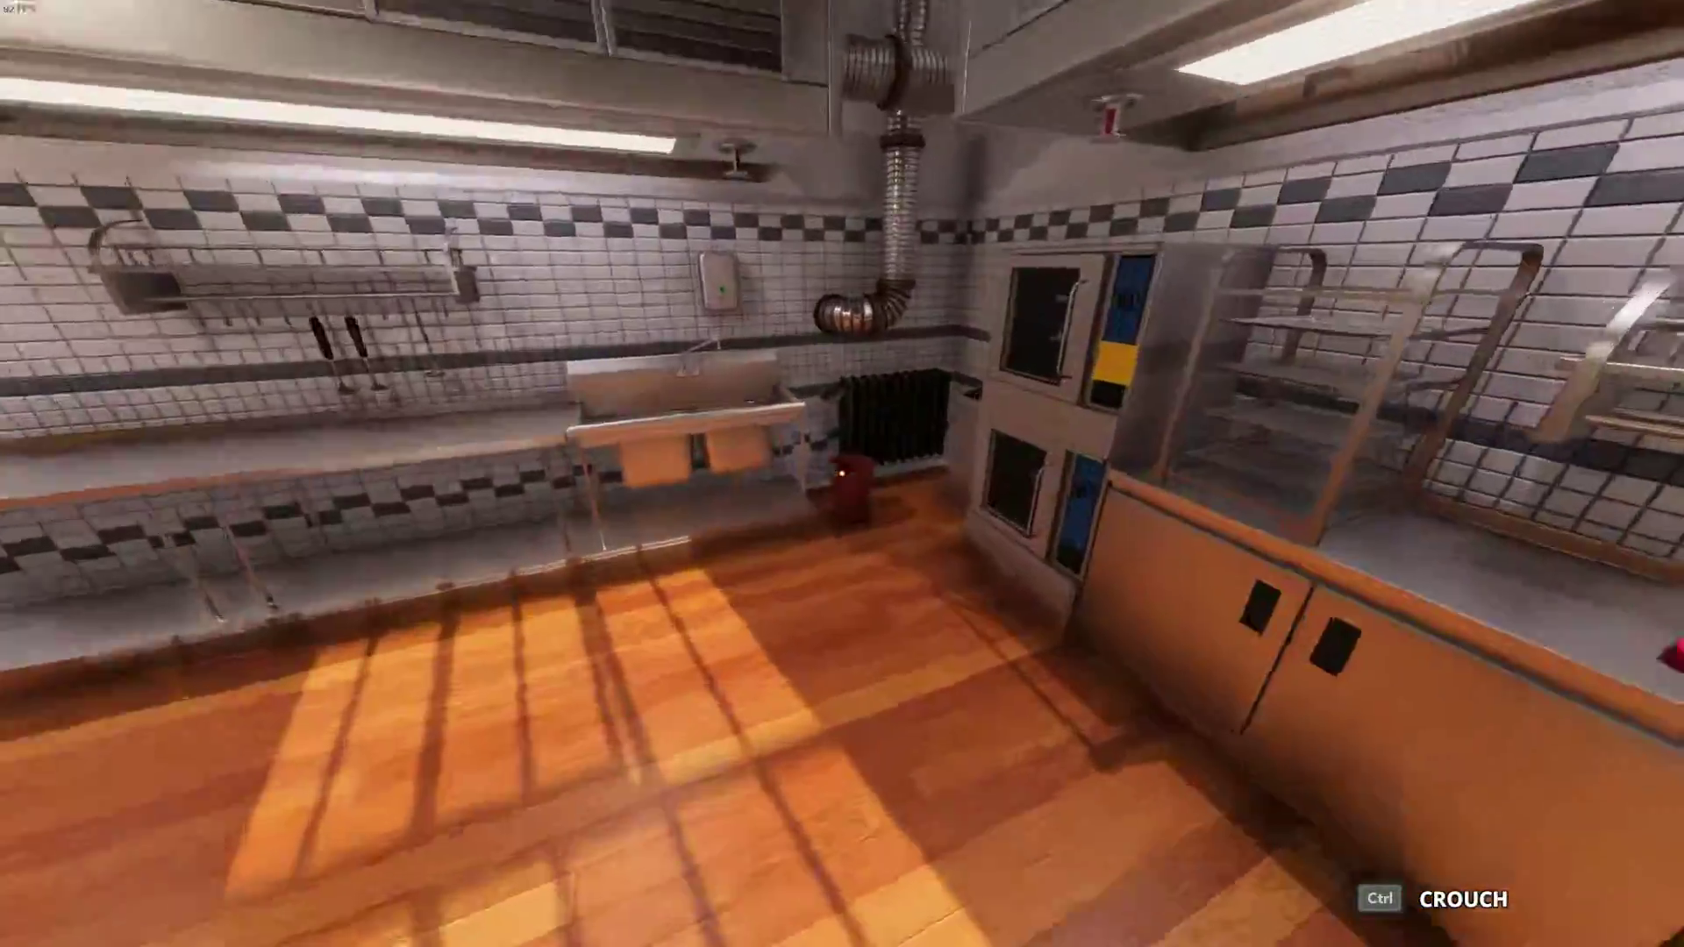
mouse_move(842, 474)
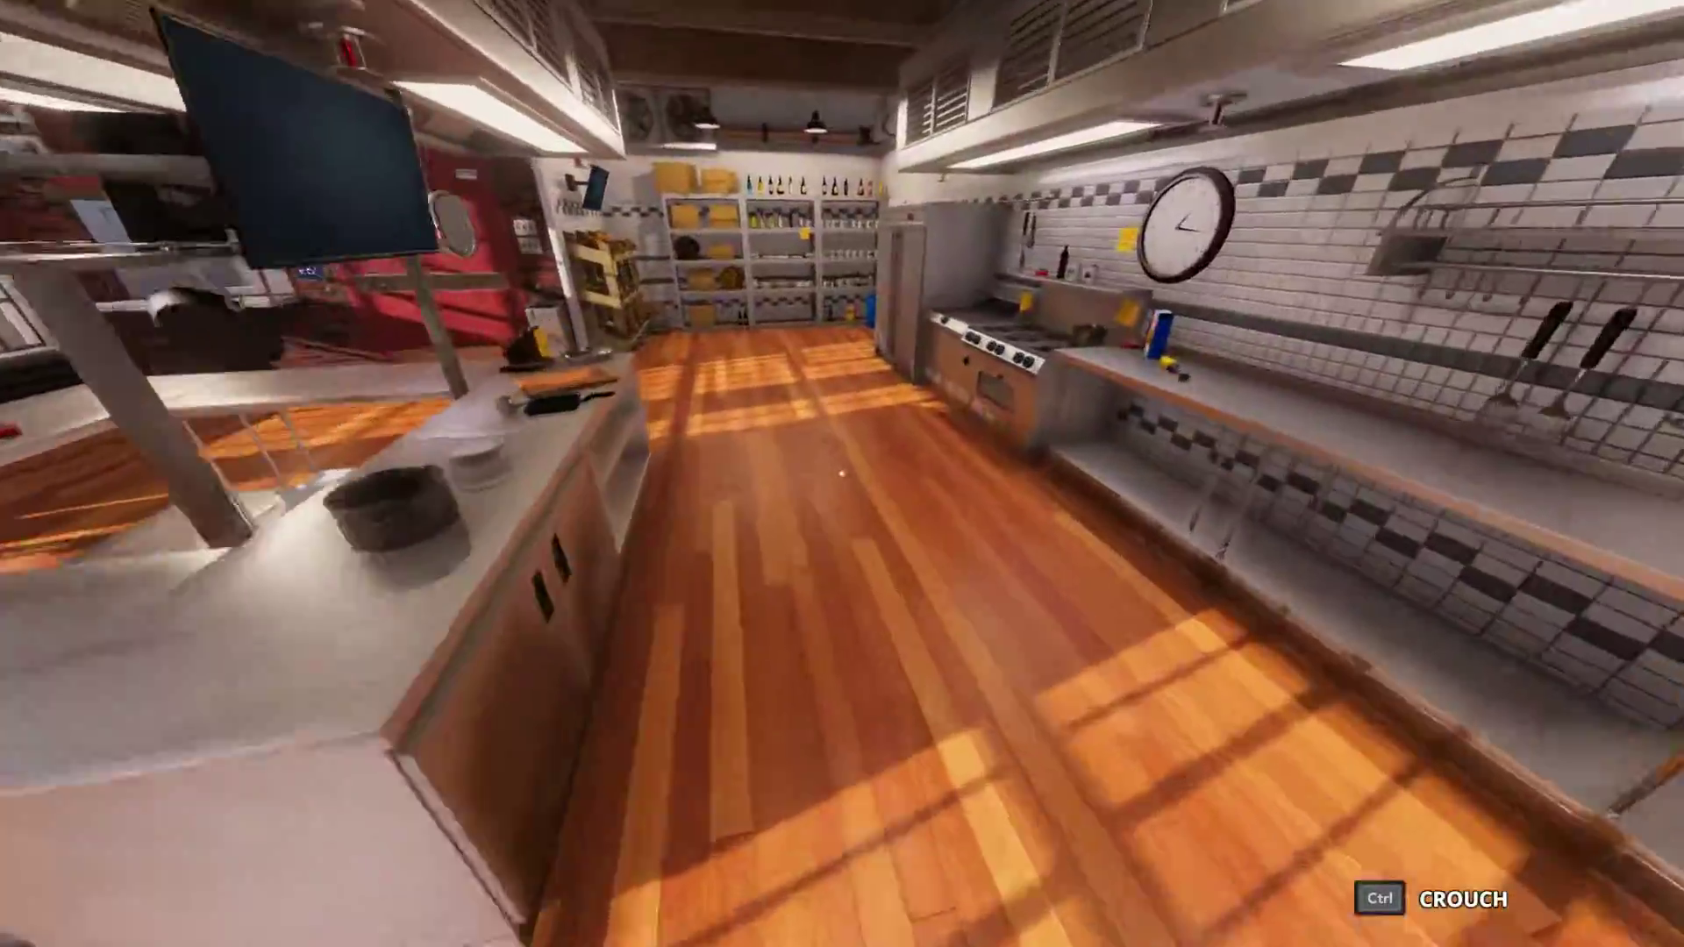
mouse_move(842, 473)
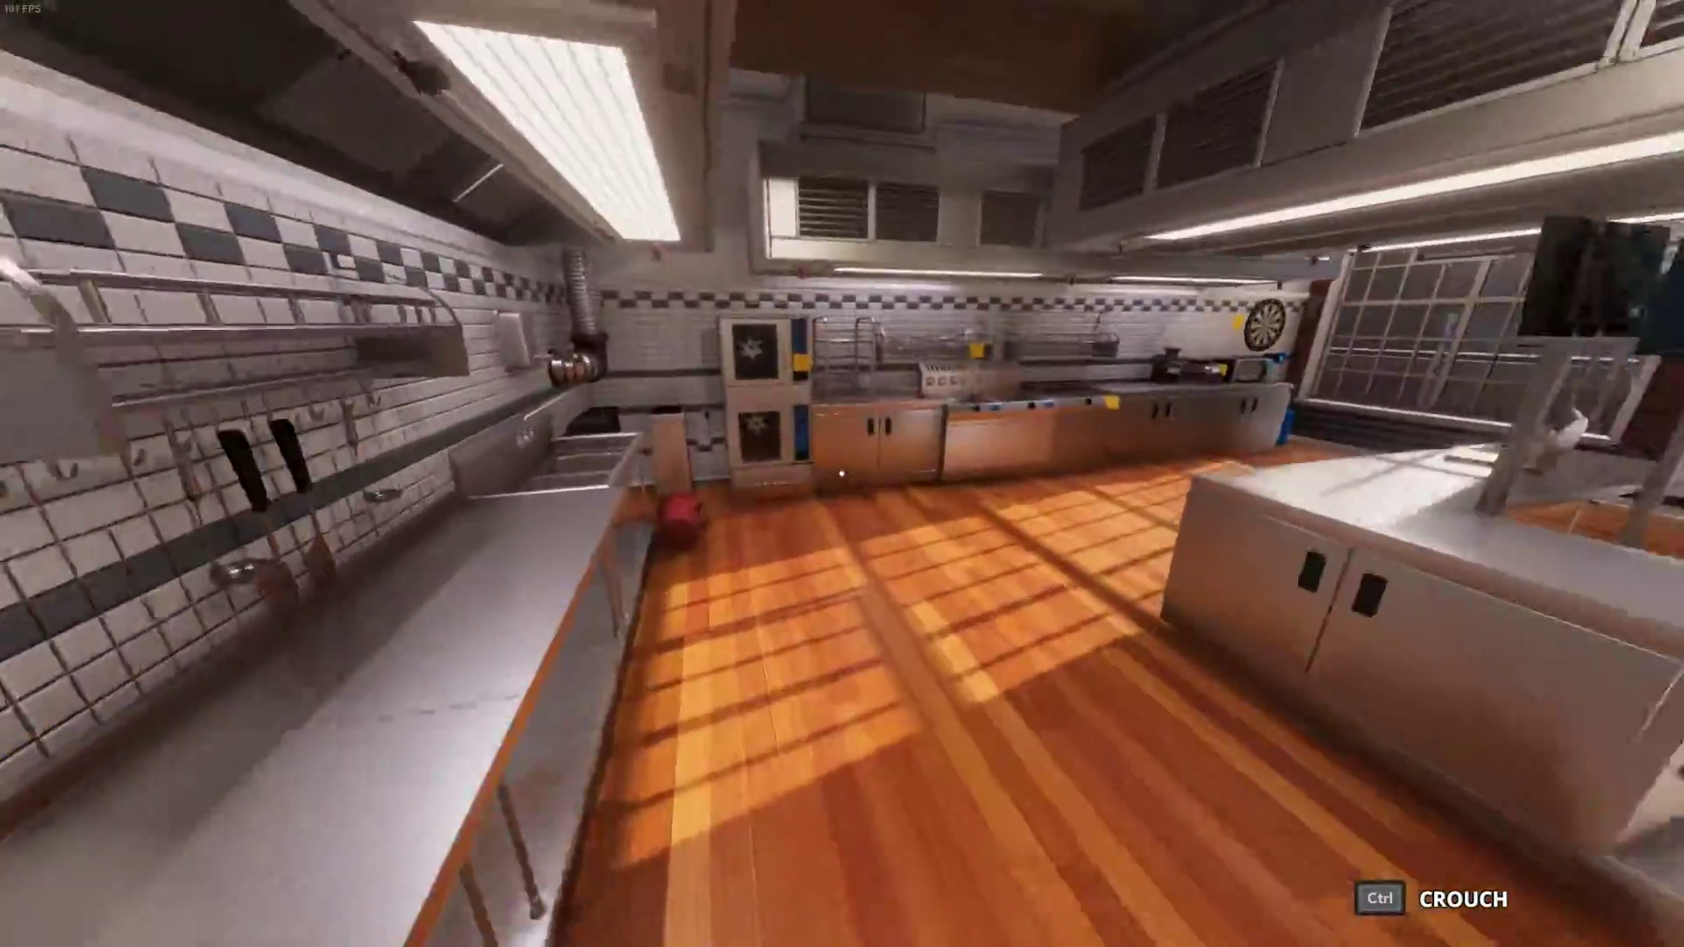
mouse_move(842, 474)
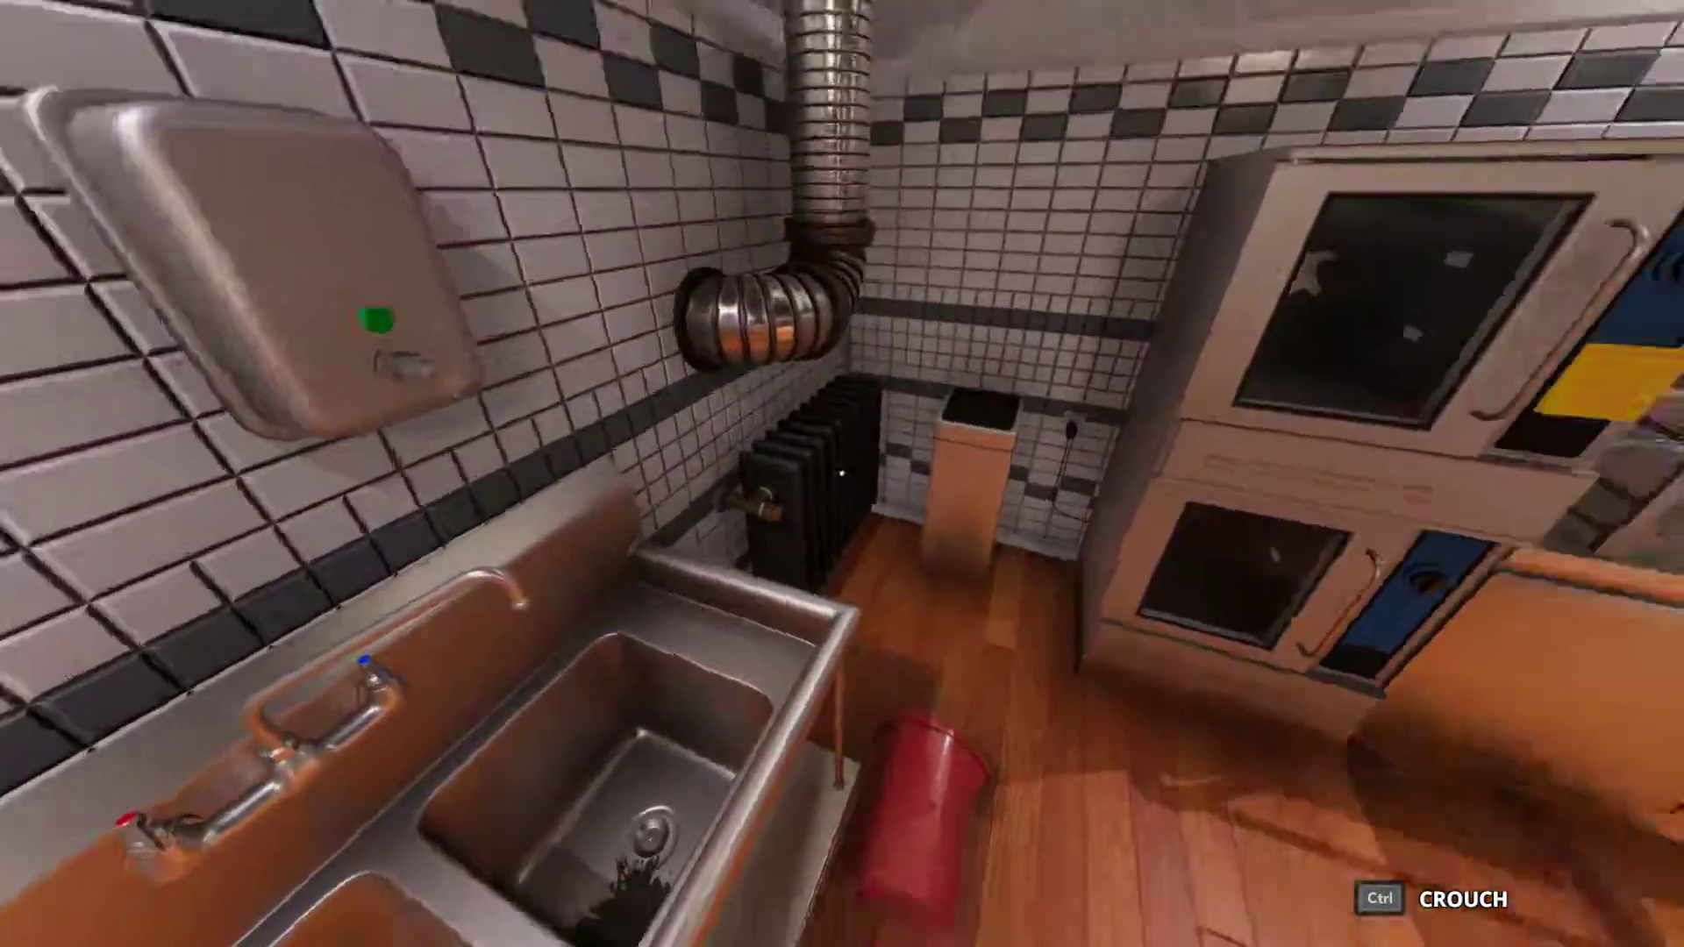
mouse_move(842, 474)
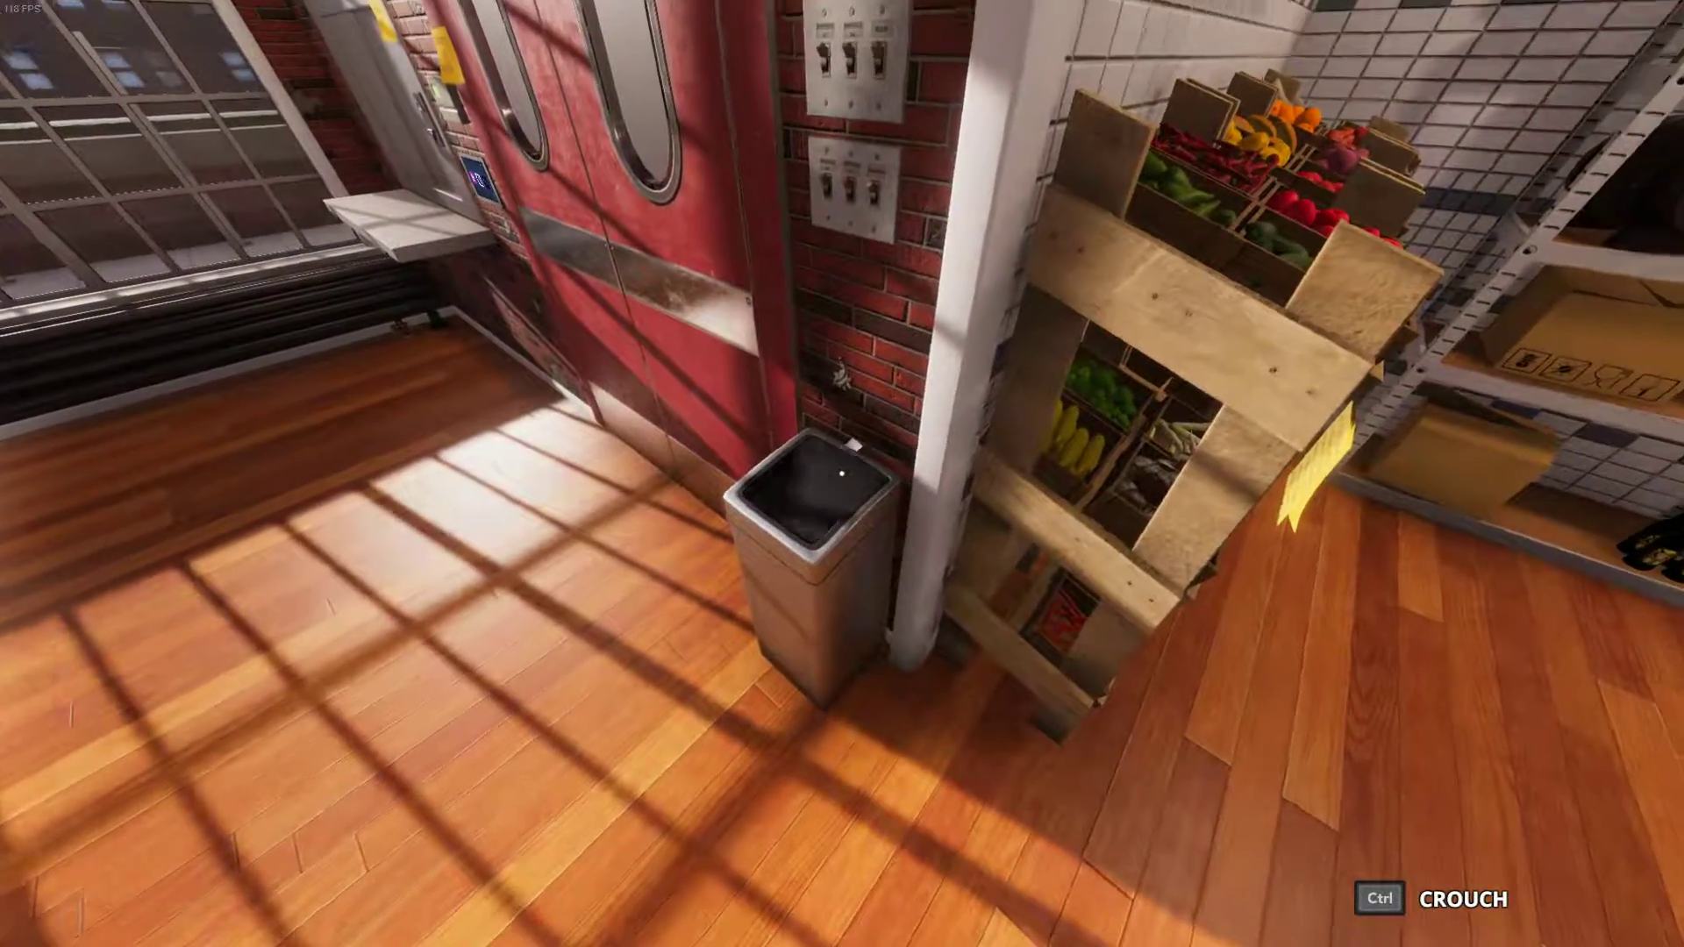
mouse_move(837, 473)
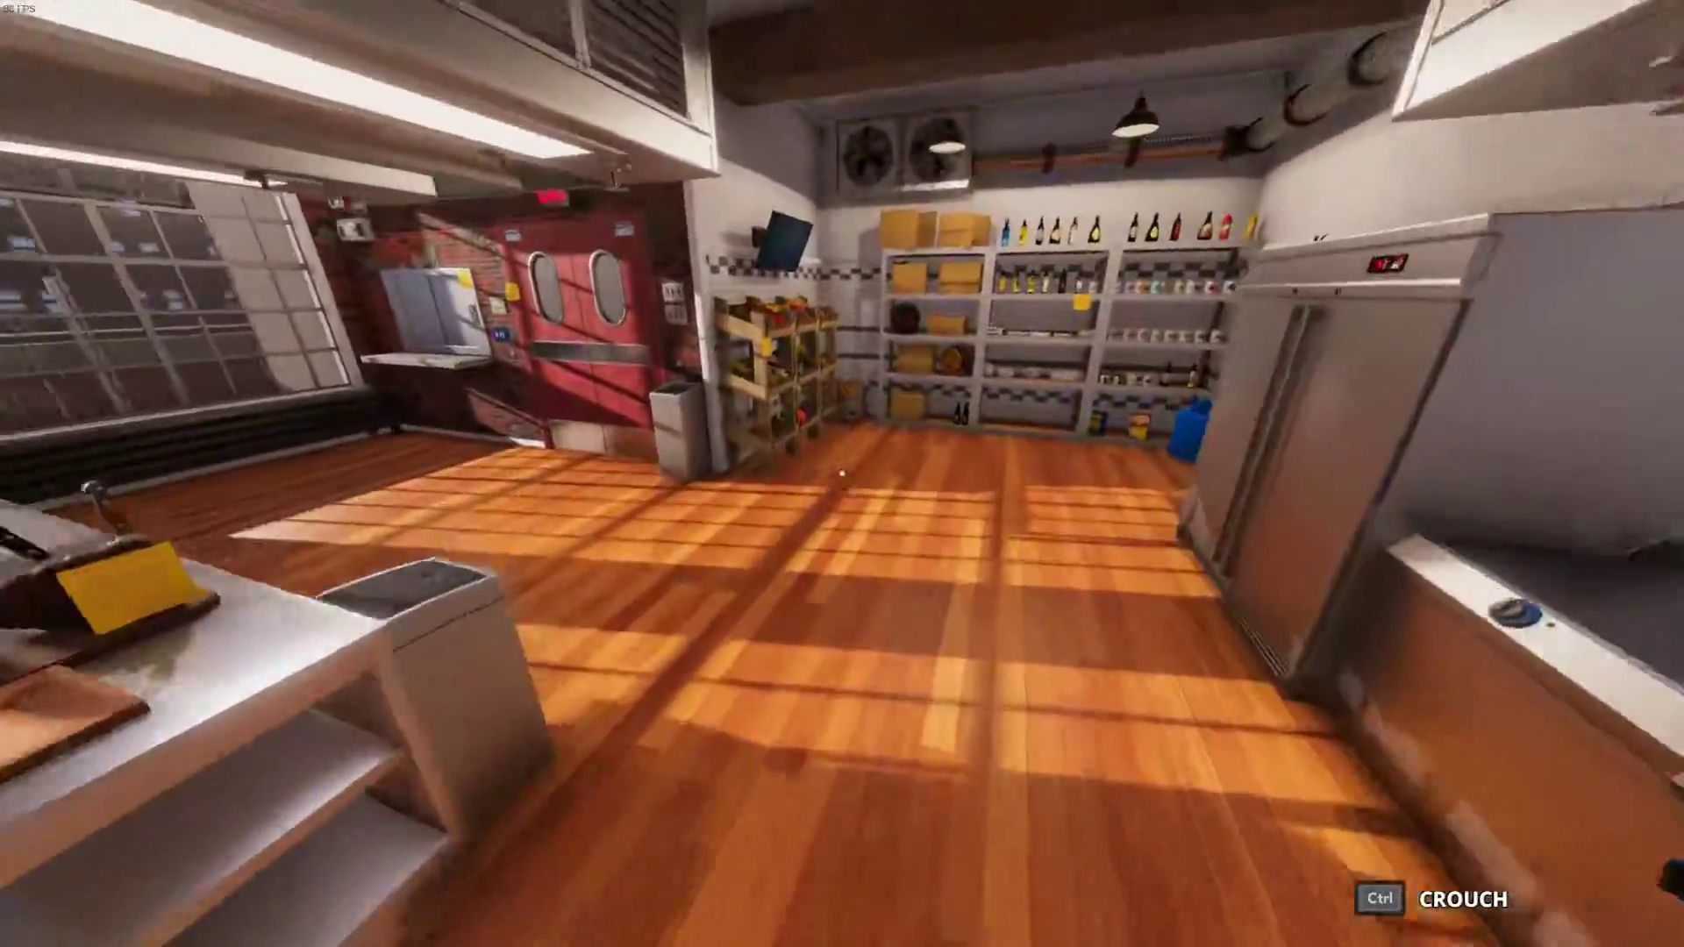
mouse_move(842, 473)
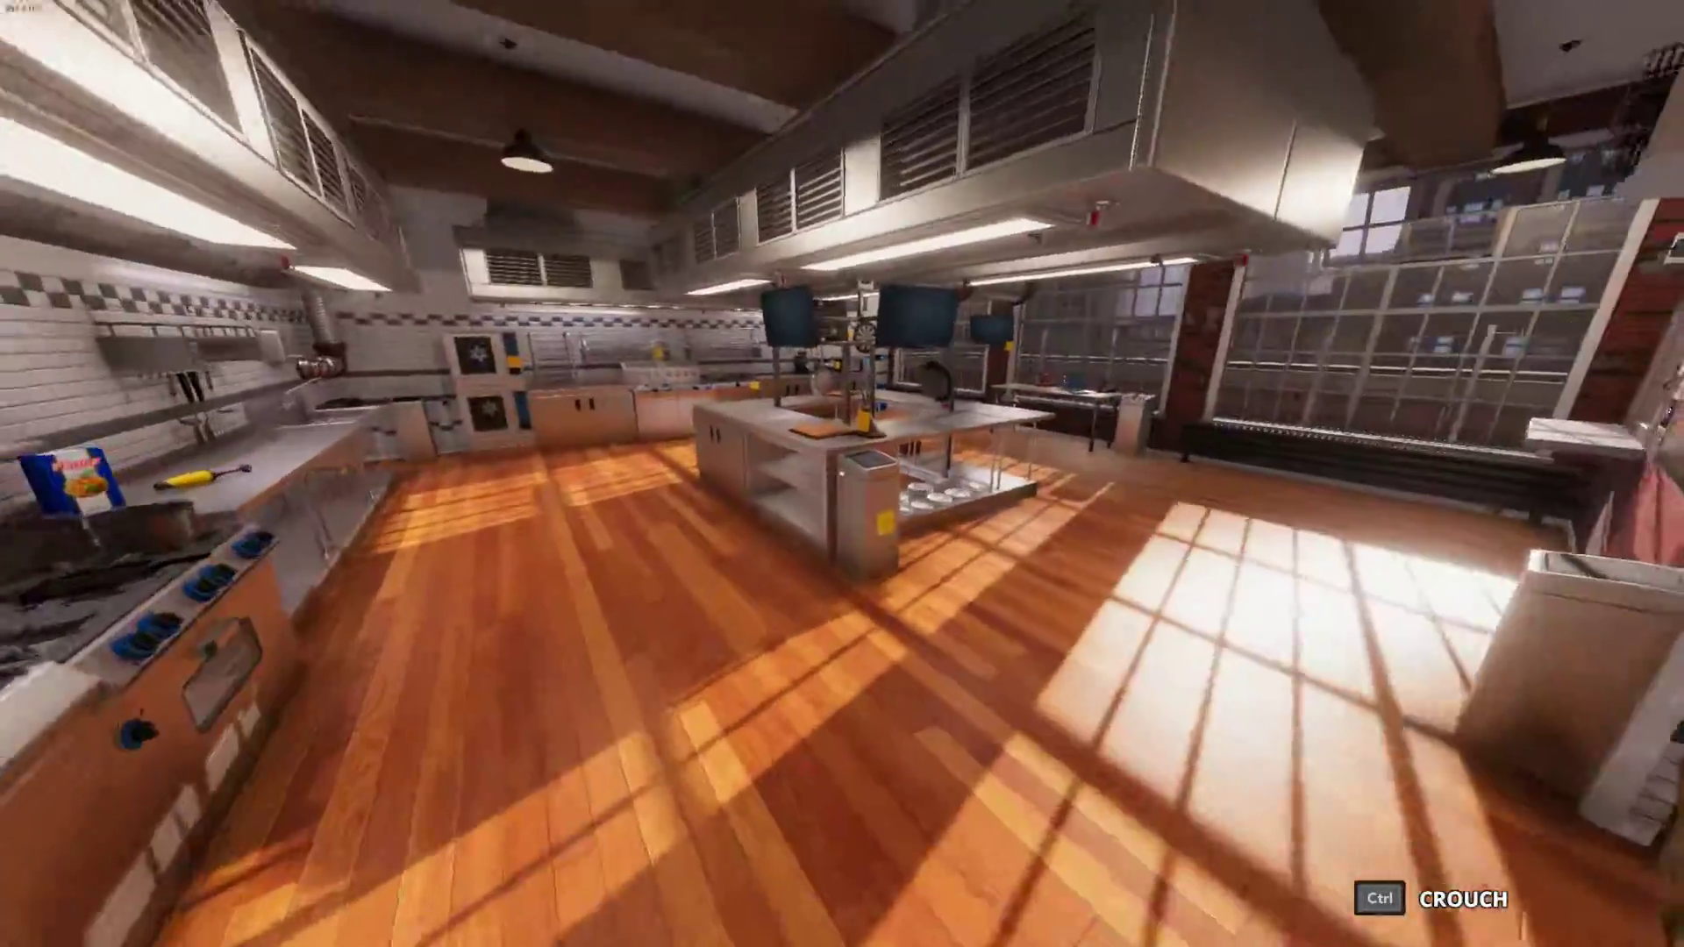
mouse_move(842, 473)
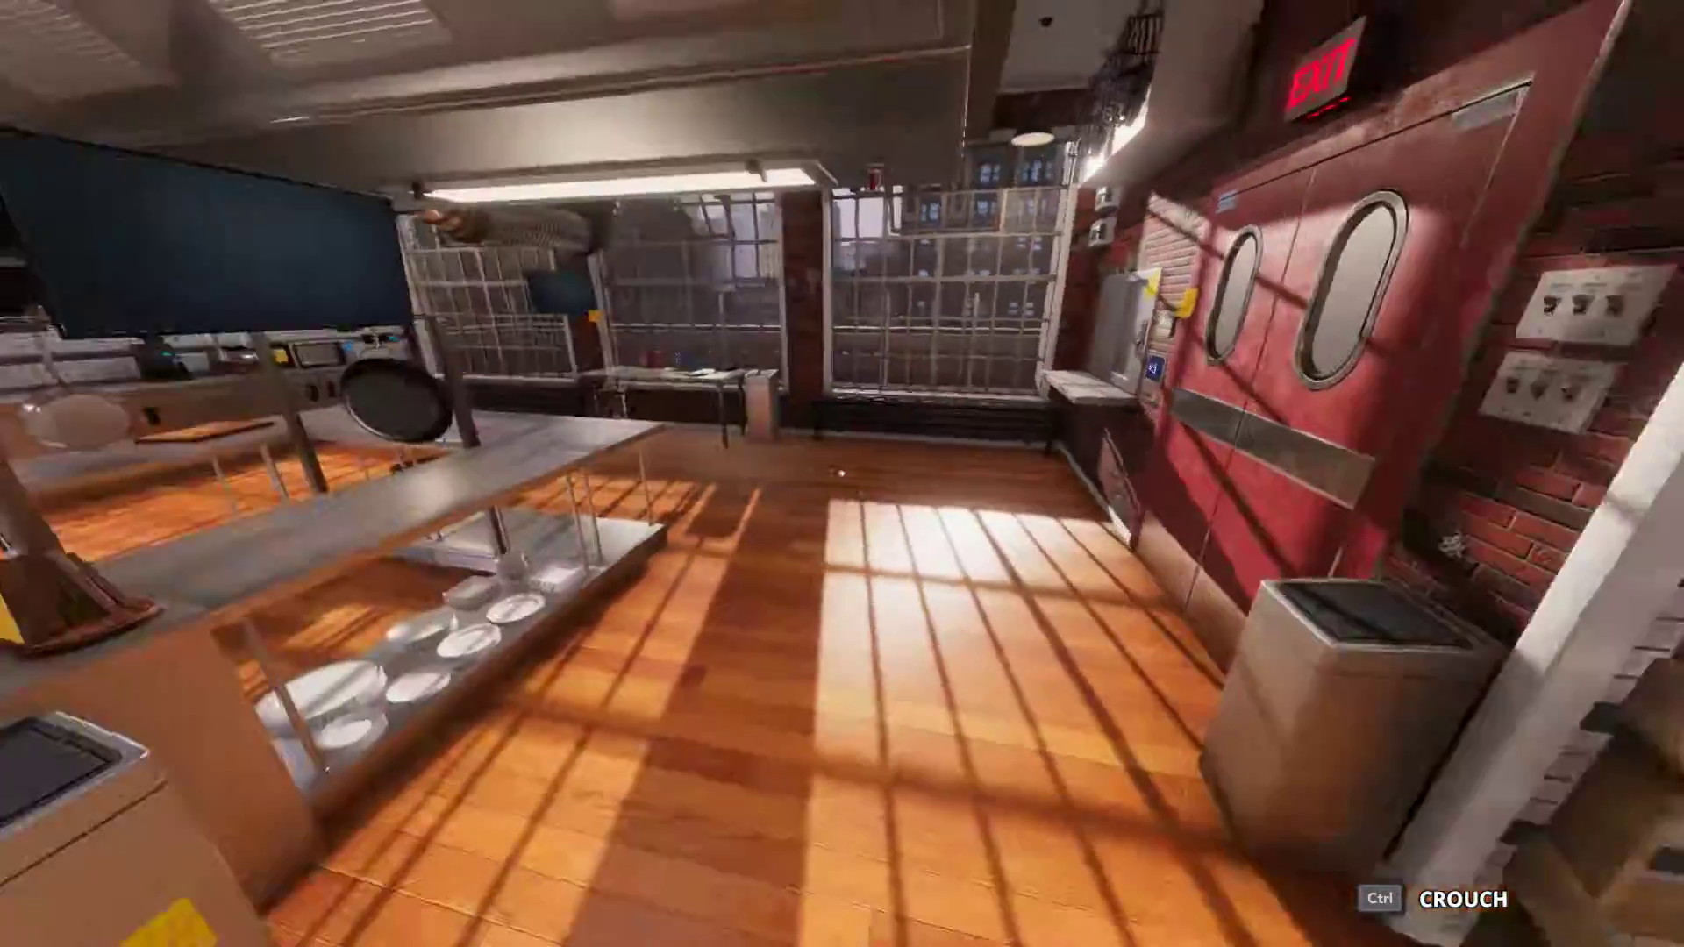
mouse_move(842, 474)
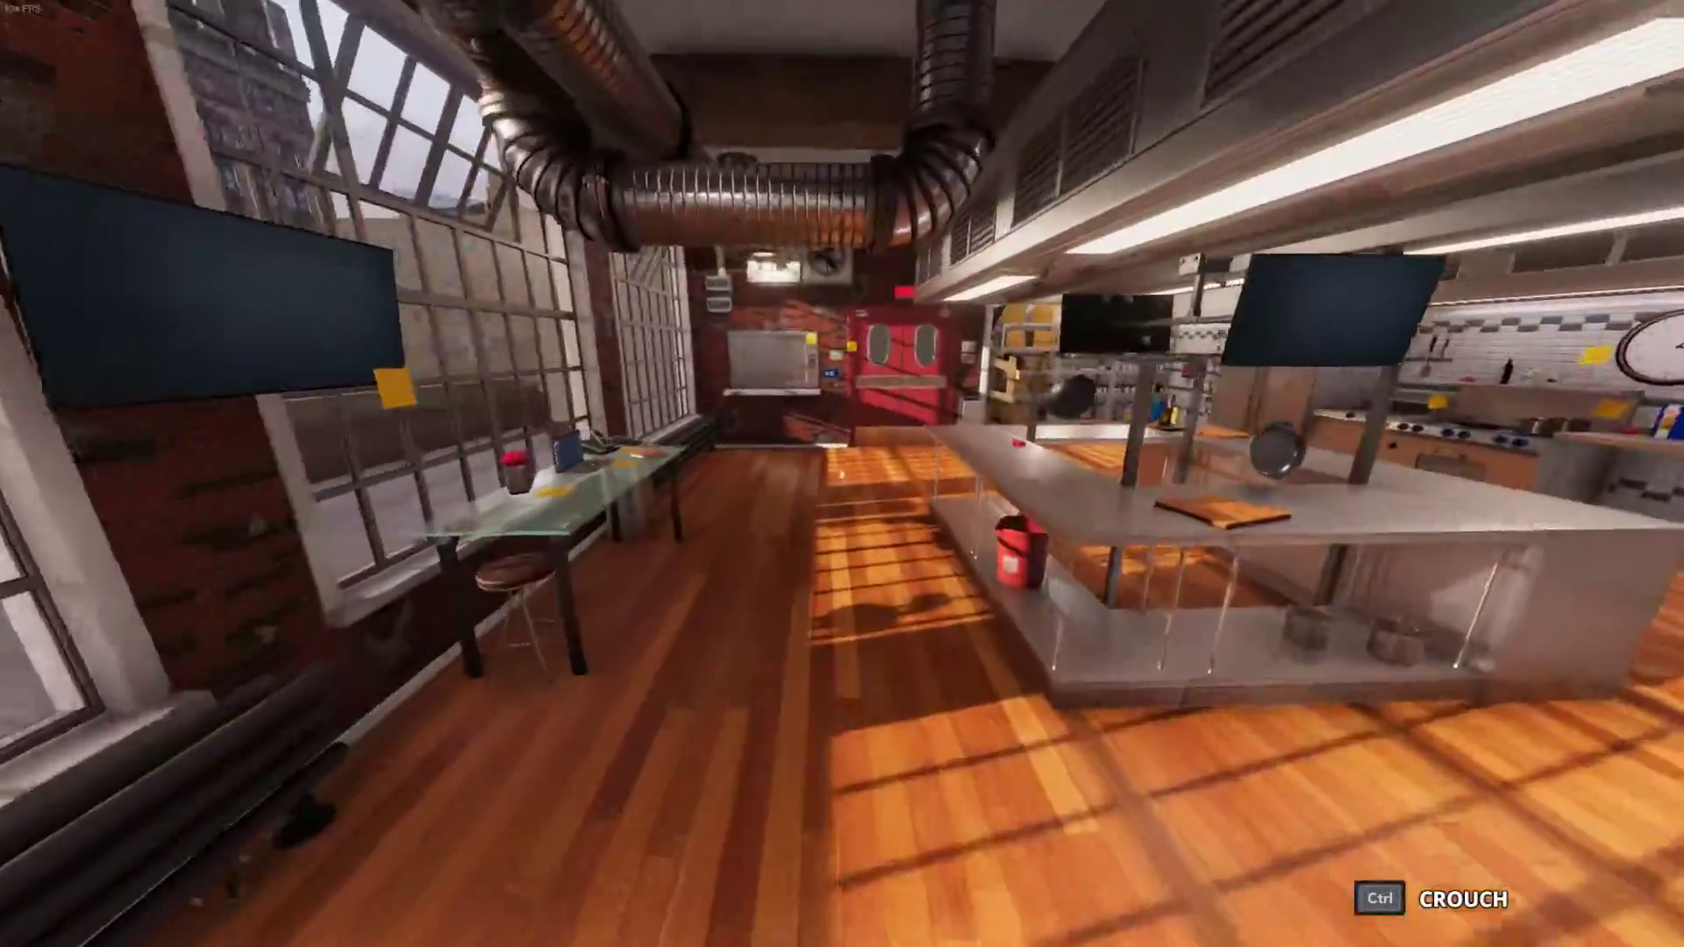
mouse_move(842, 474)
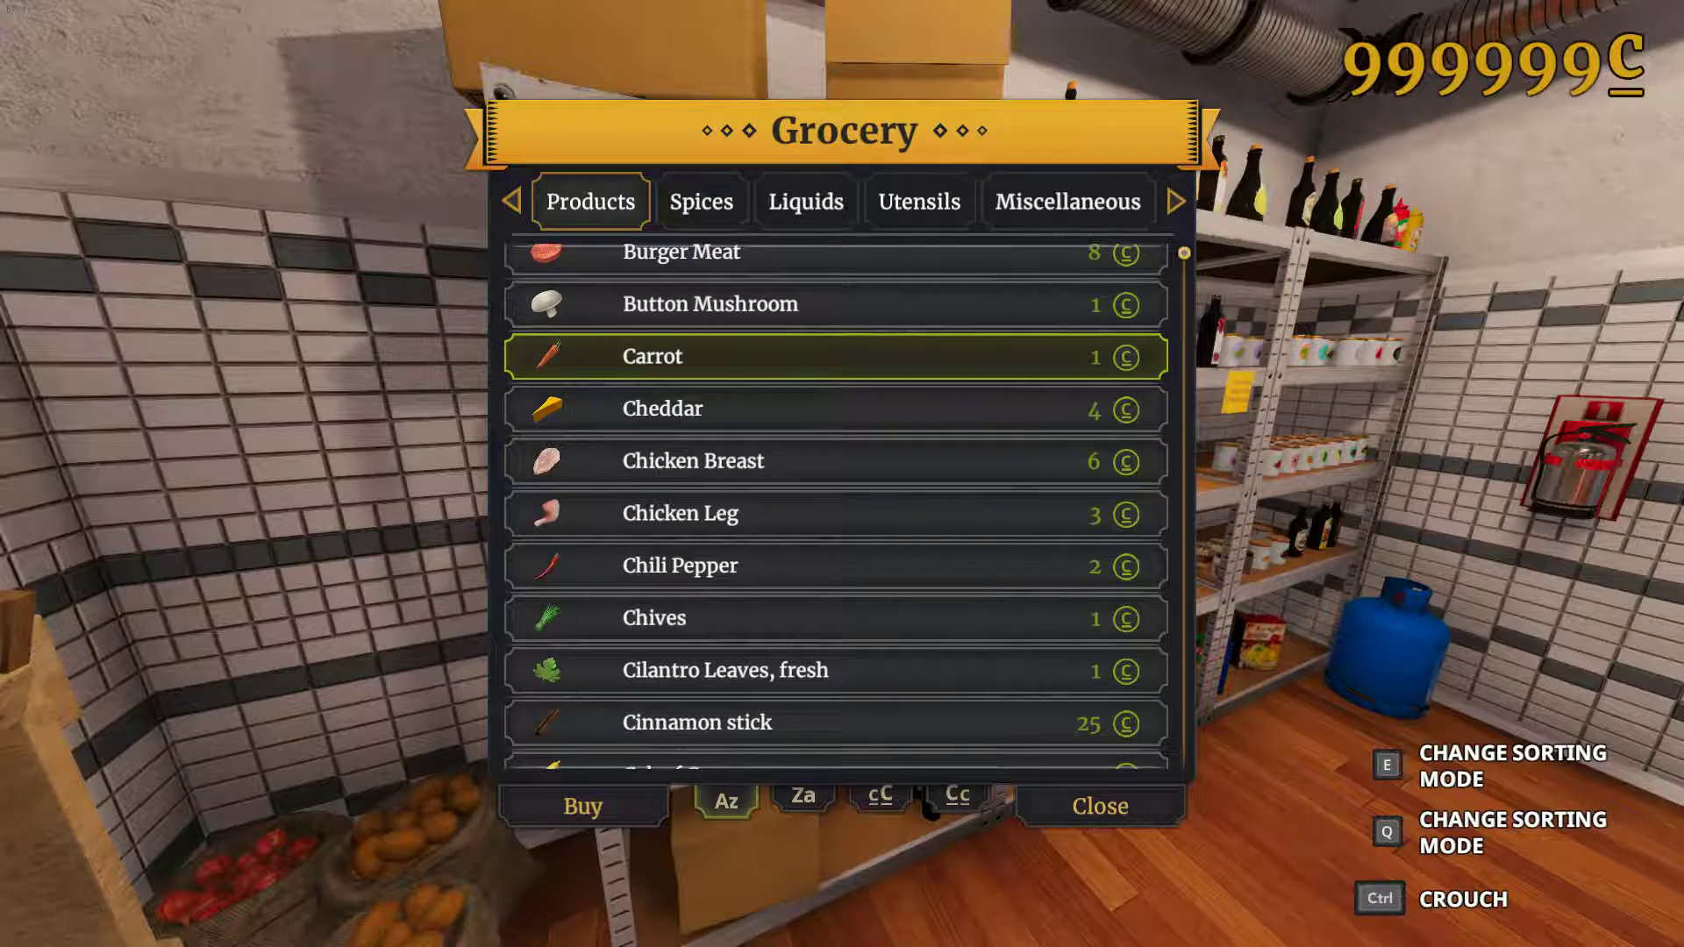
Browse the Utensils and Miscellaneous grocery lists, then purchase the Bake Tray from Utensils
click(919, 202)
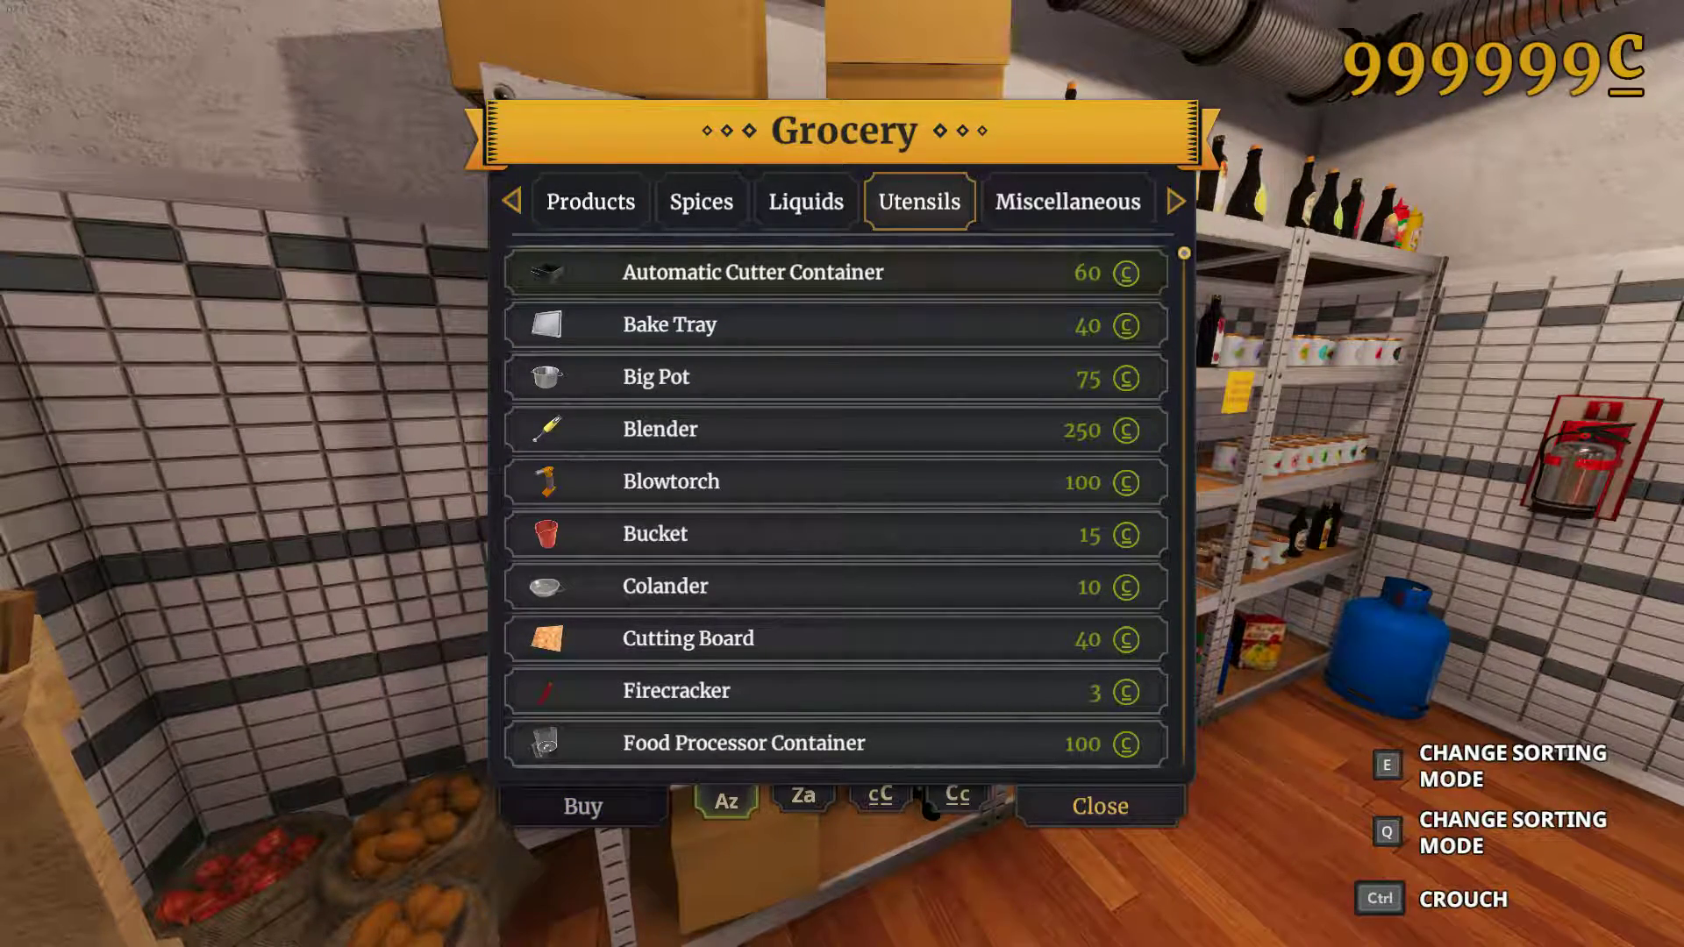
click(1067, 201)
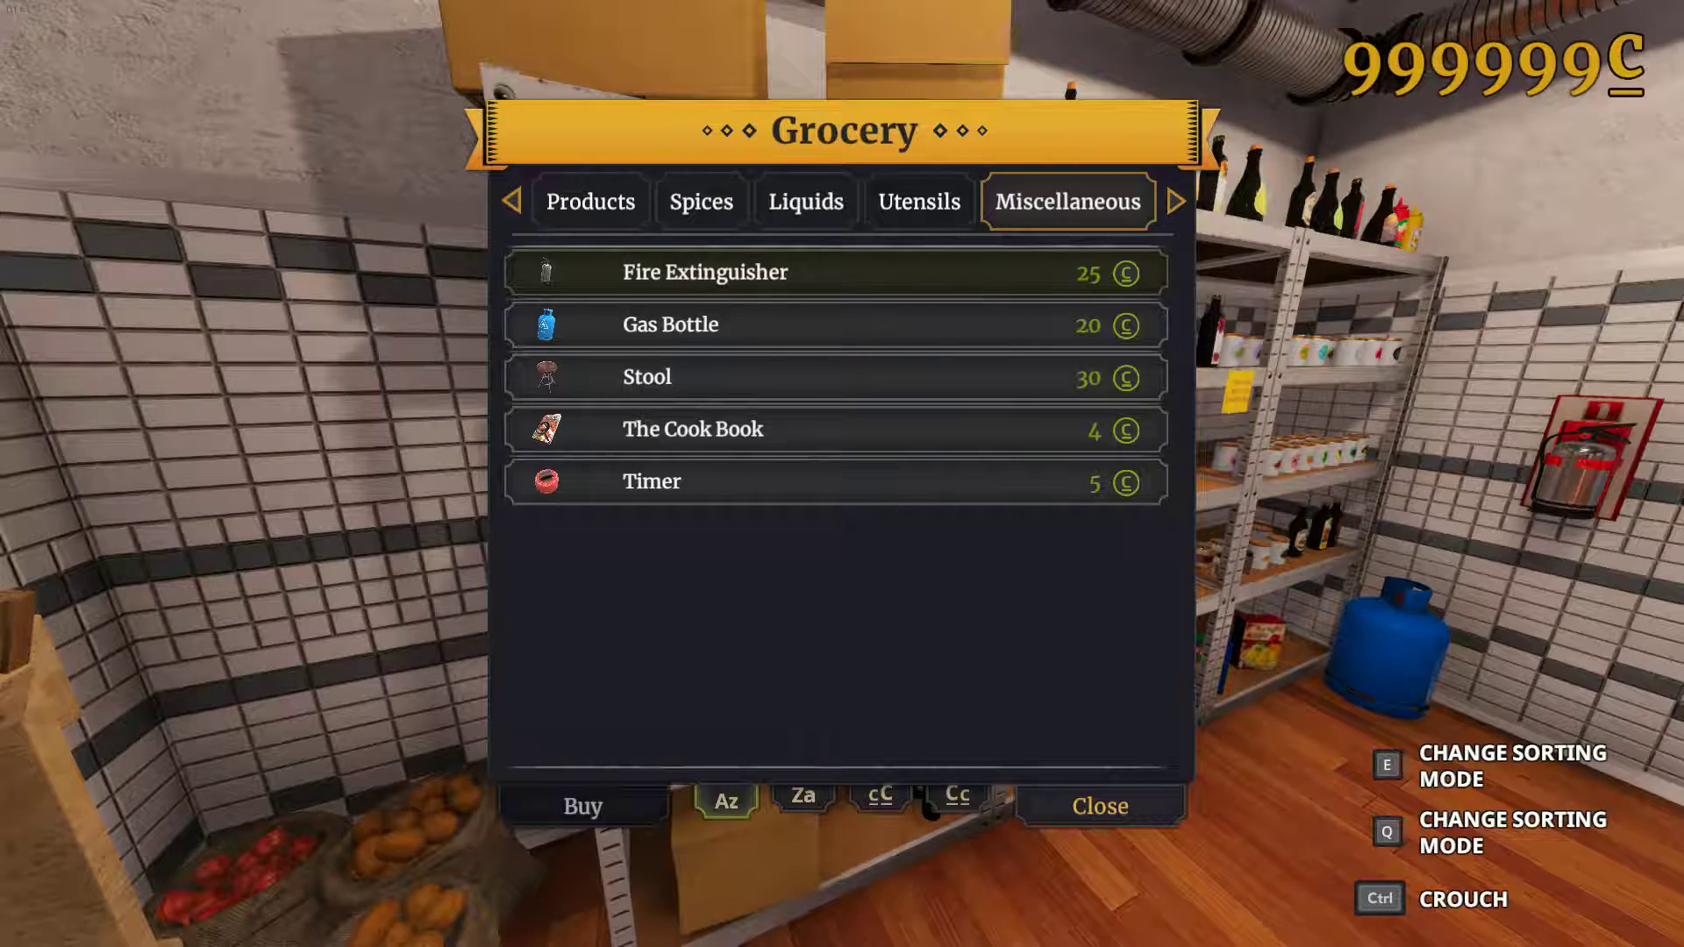
click(919, 201)
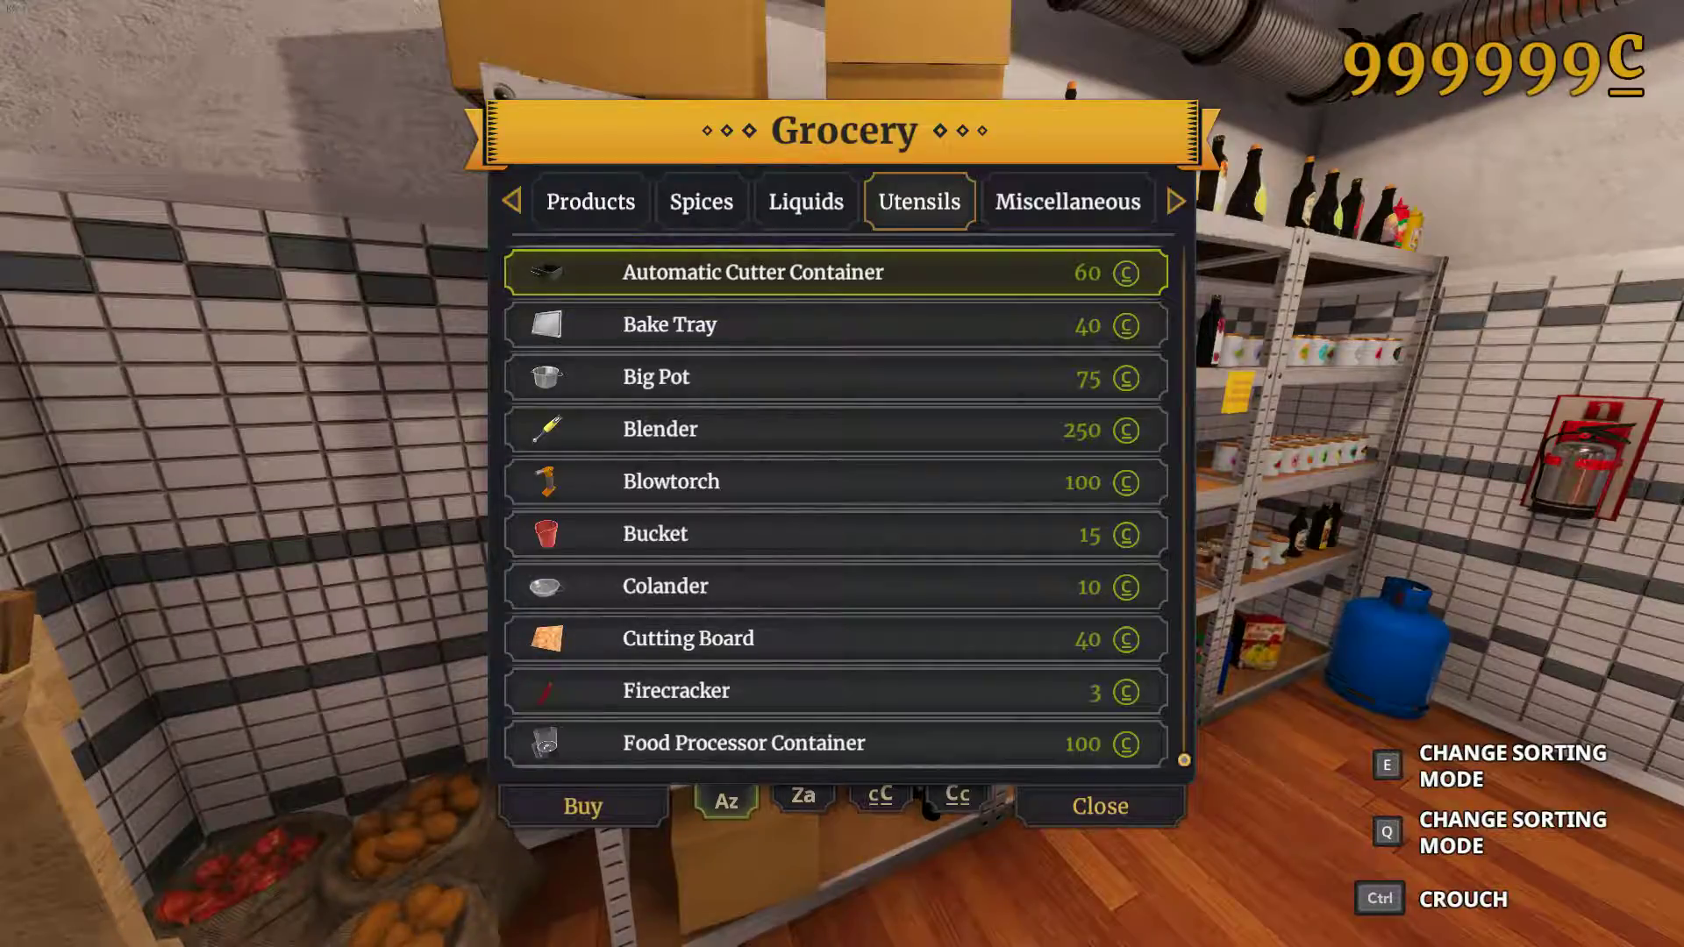
click(1096, 806)
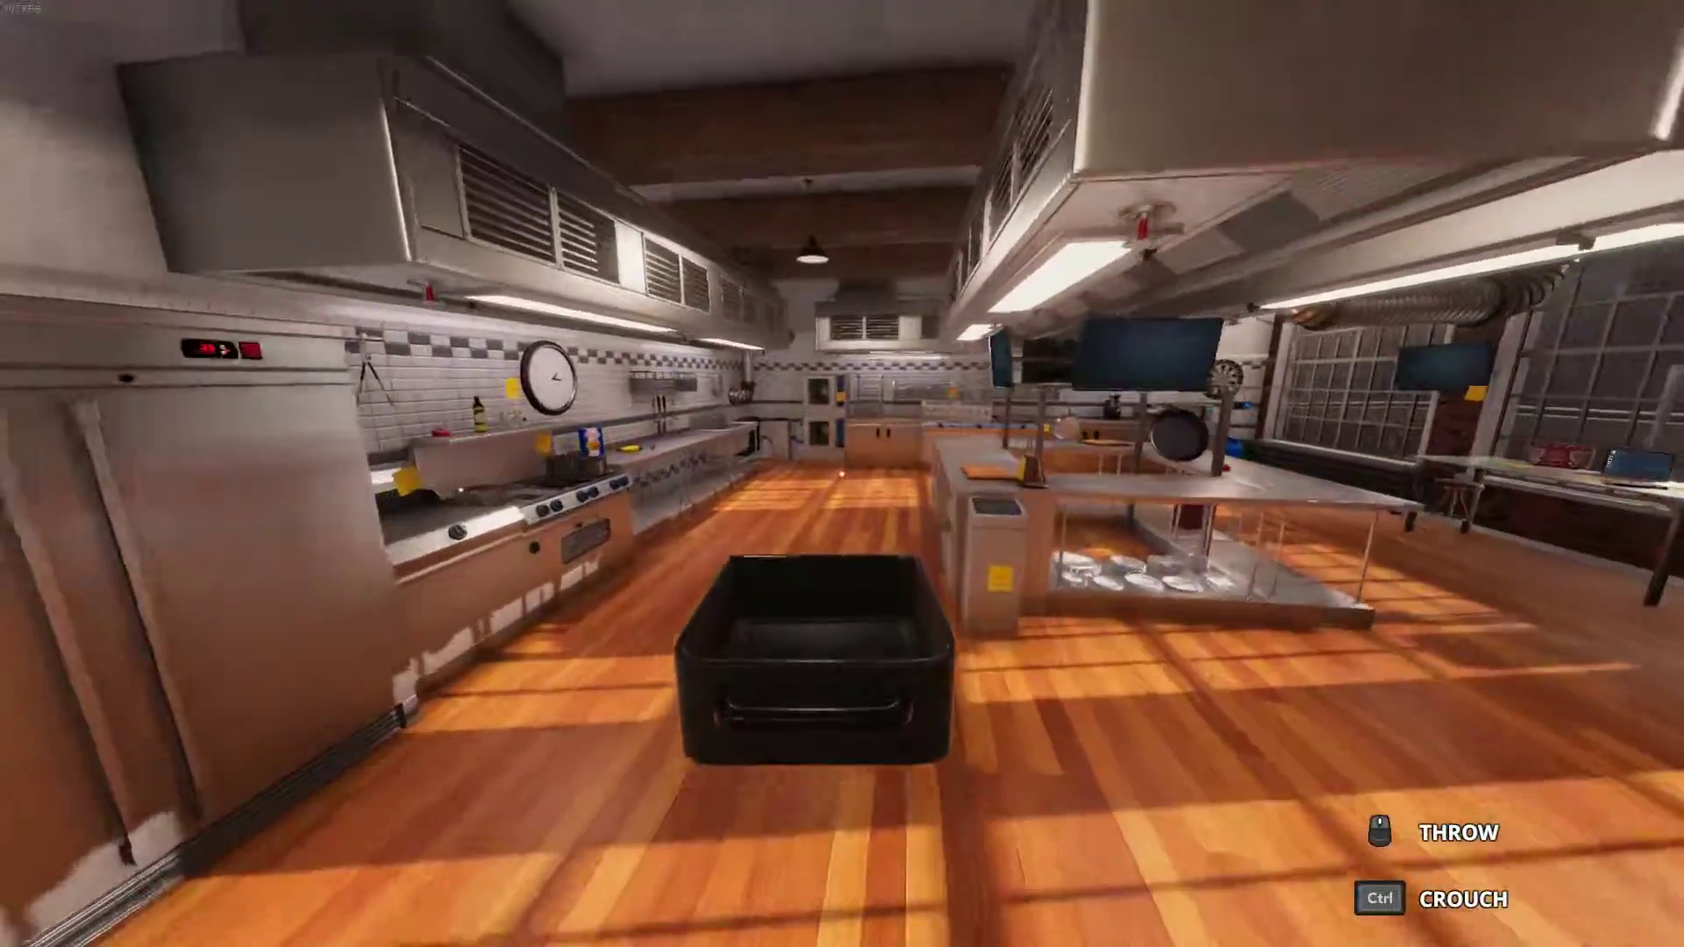
mouse_move(842, 473)
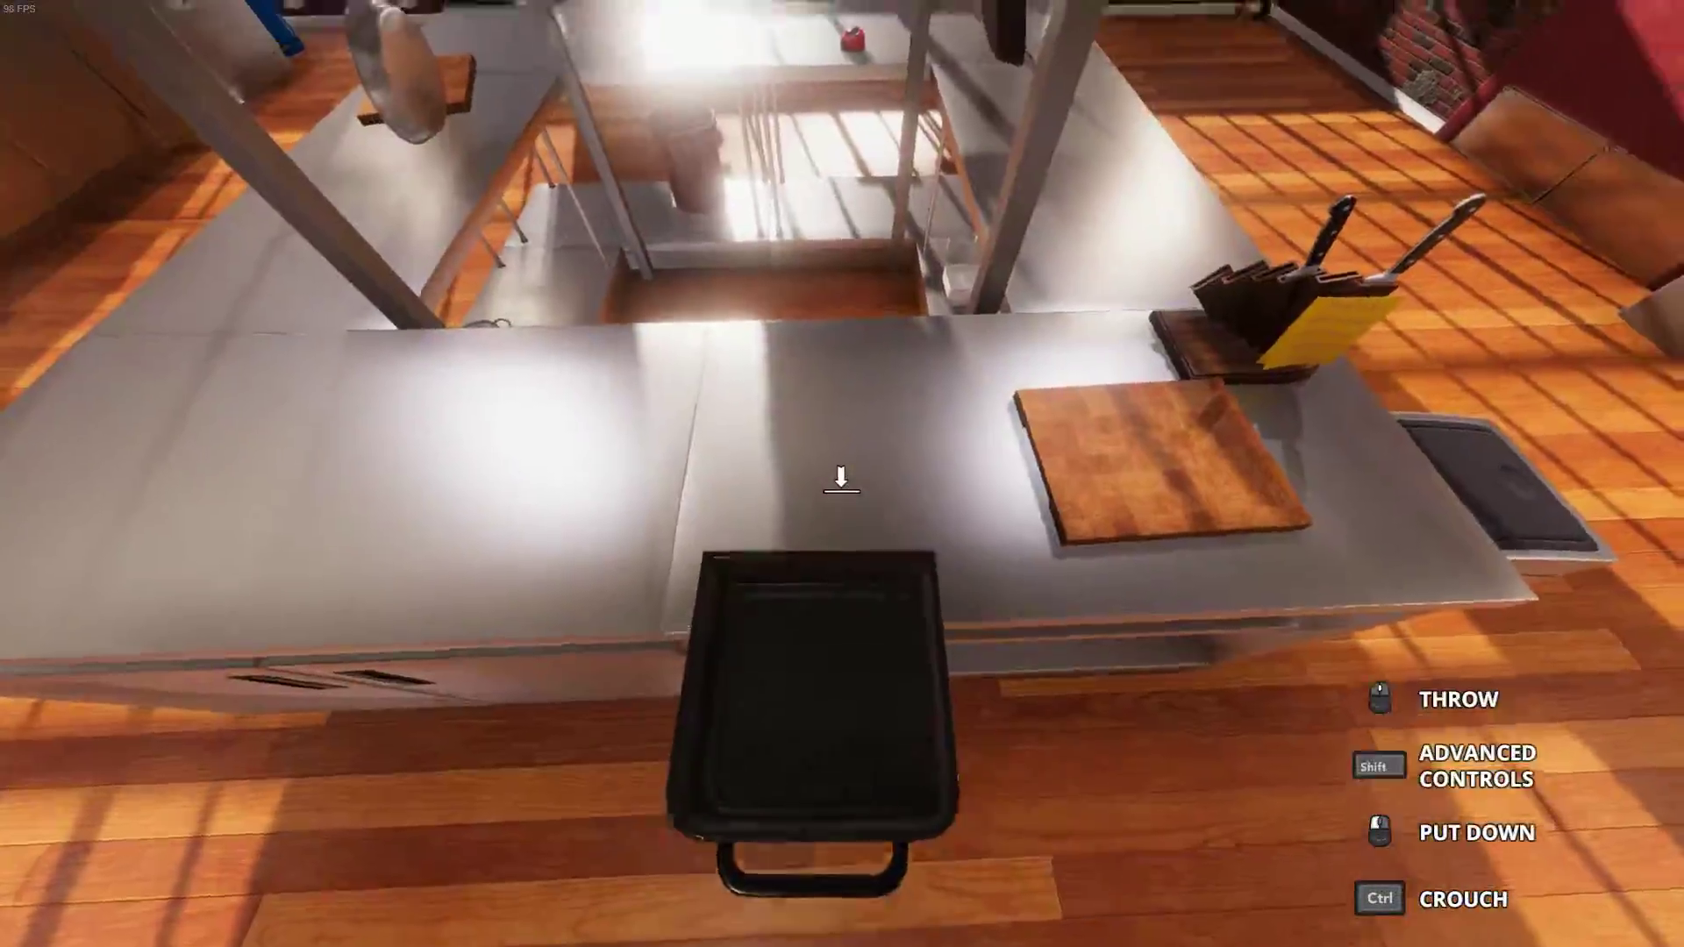